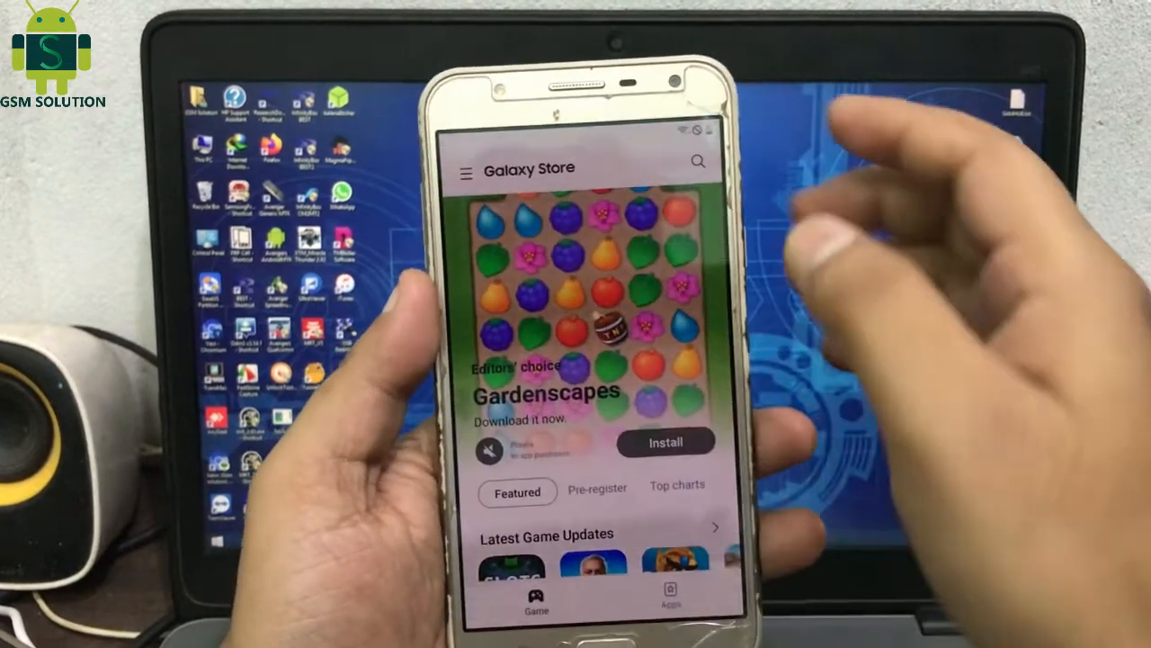
Search Galaxy Store for 'google pla' so Google Play-related app suggestions appear.
click(698, 162)
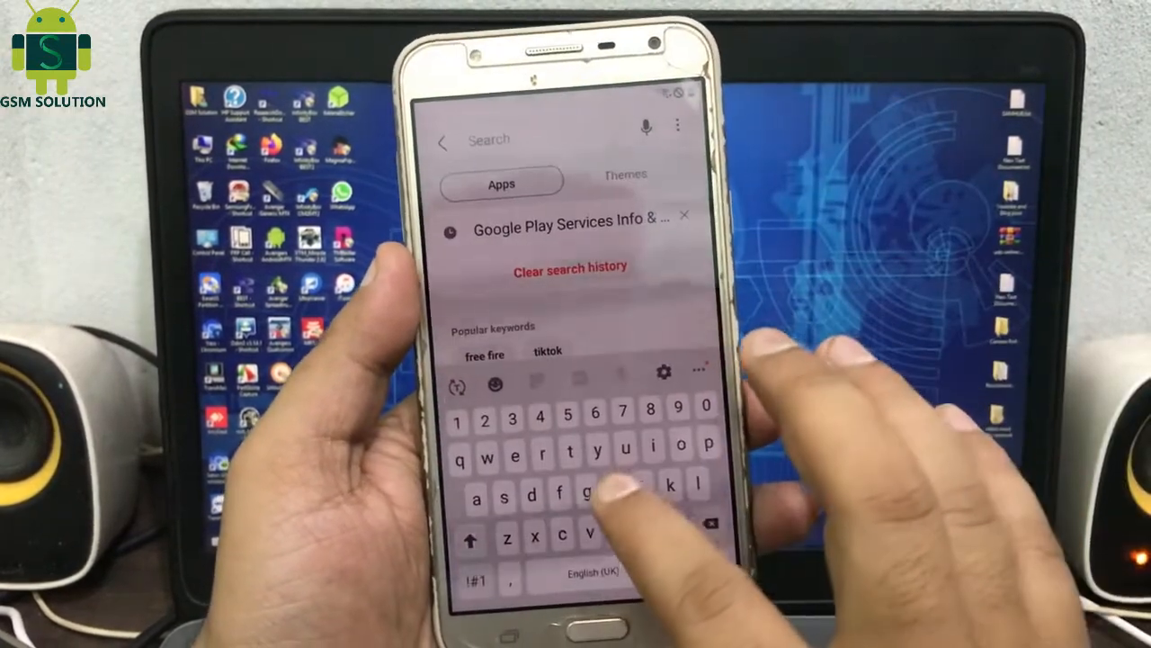
text(goog)
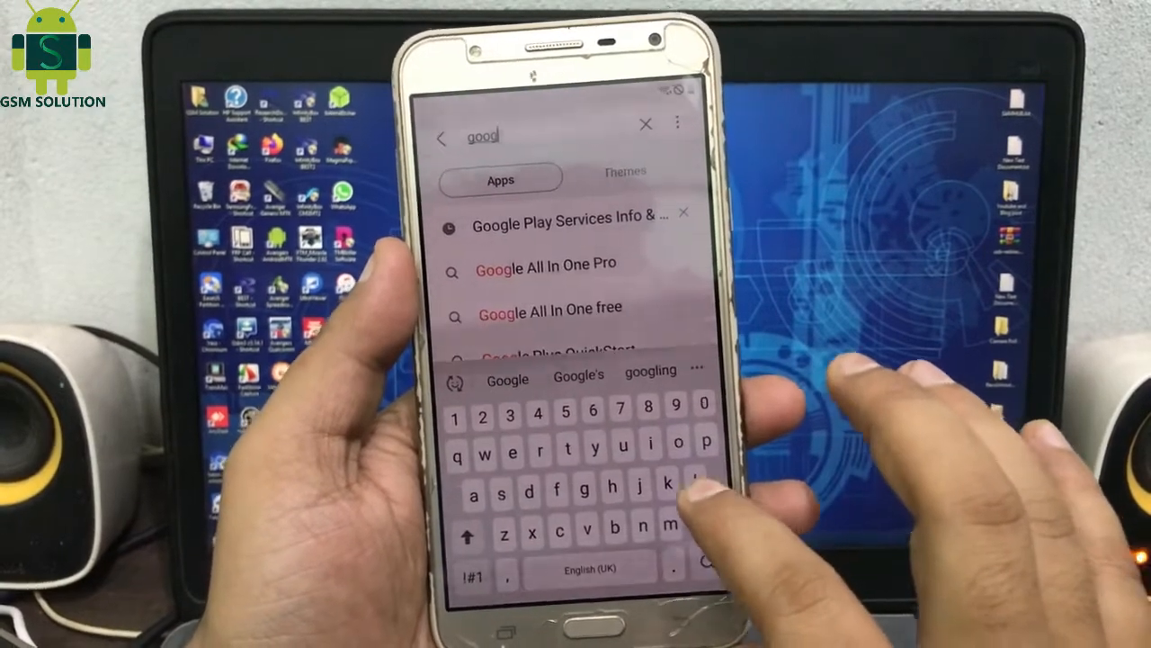
text(e pl)
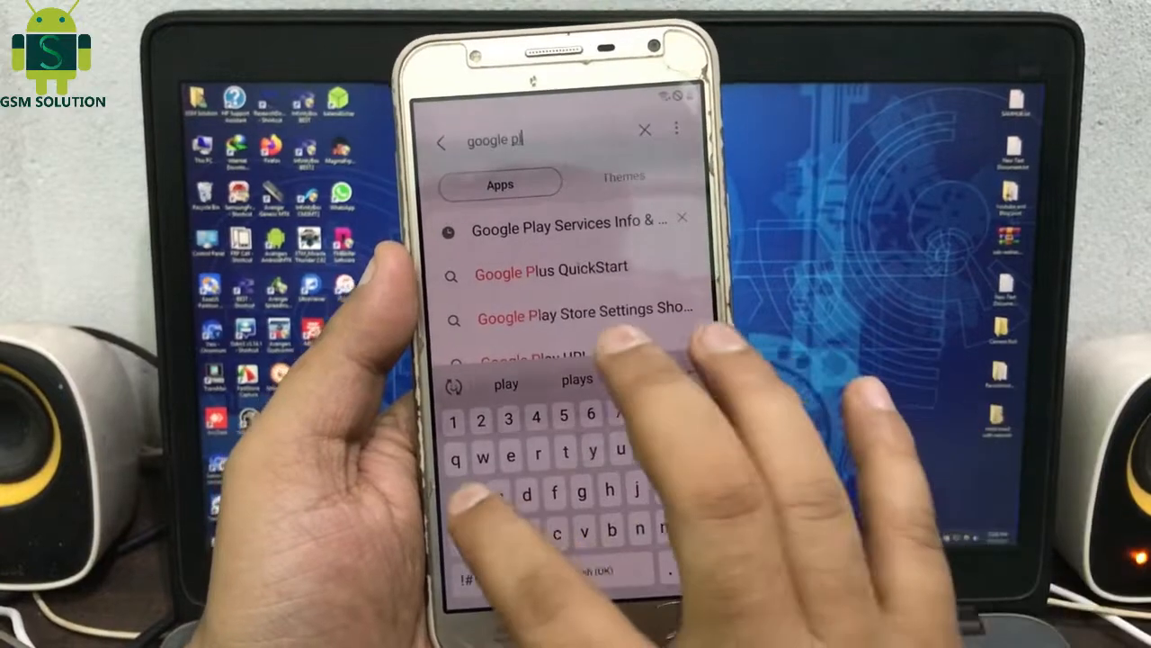
text(a)
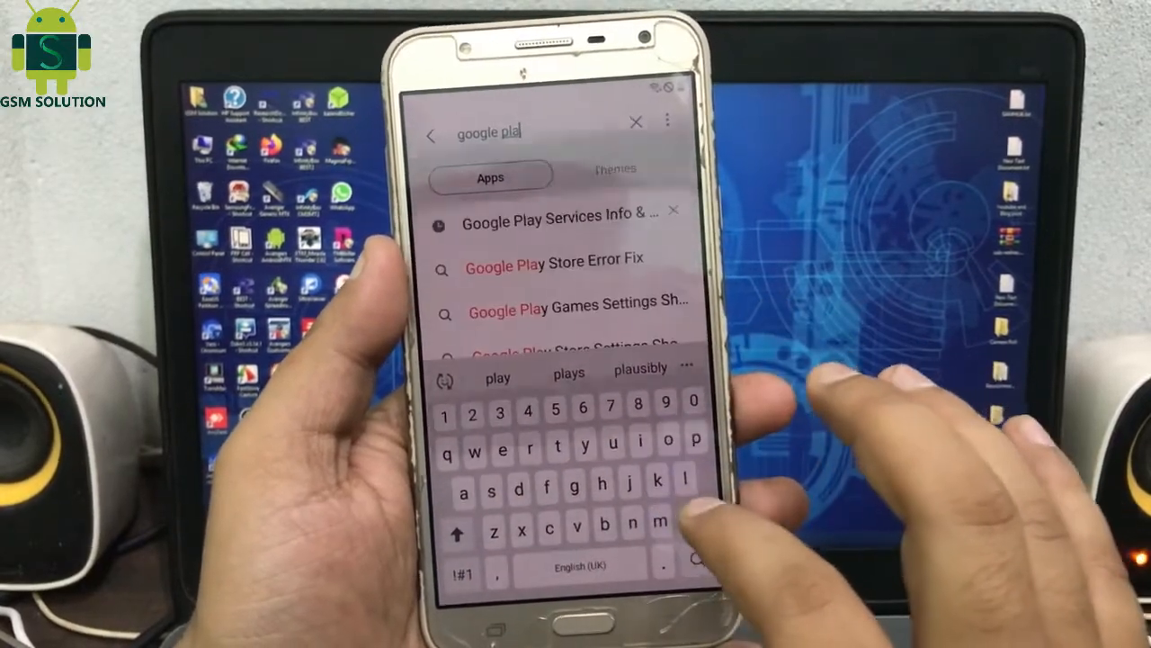